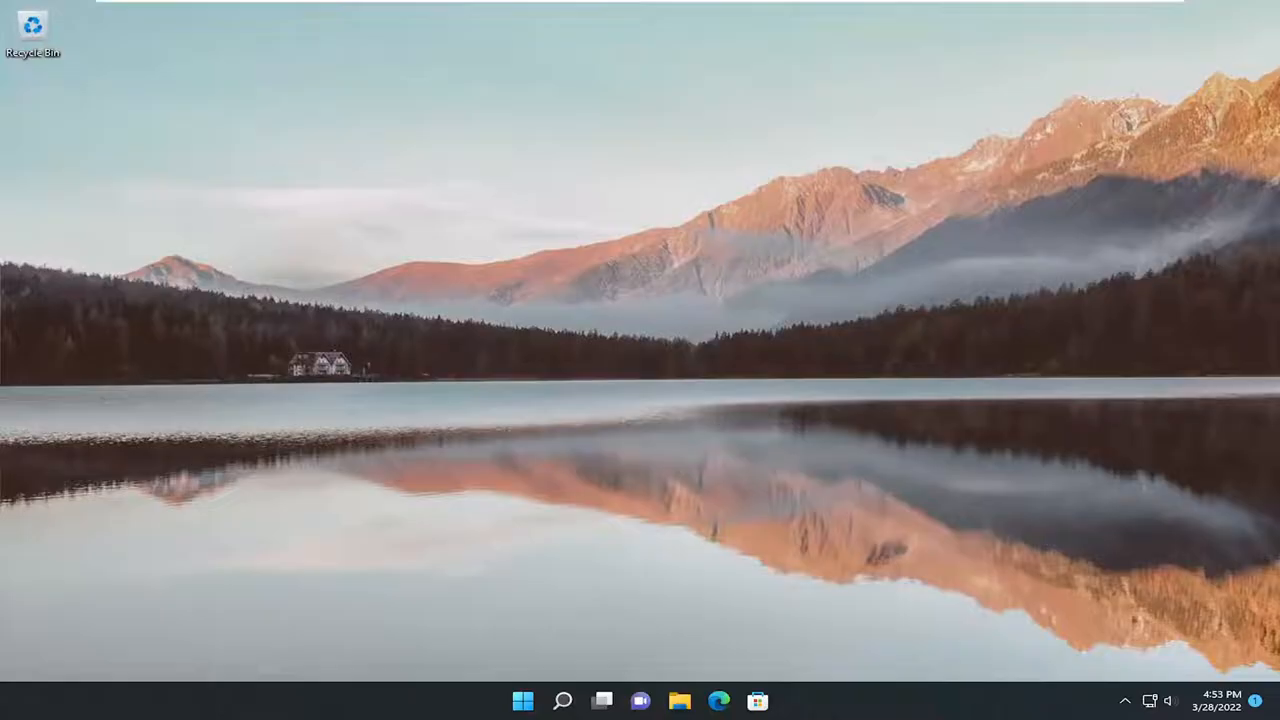
mouse_move(512, 104)
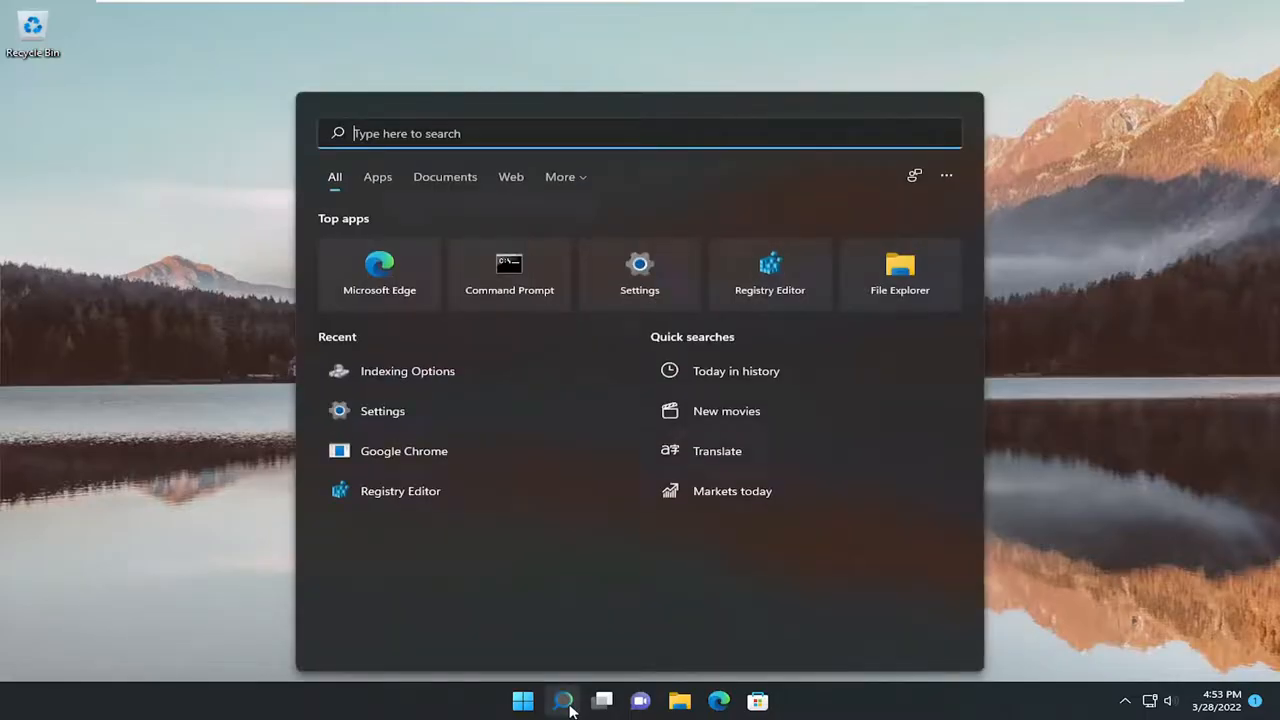
Launch Chrome from the taskbar and reach the Clear browsing data dialog via the three-dot menu.
left_click(564, 700)
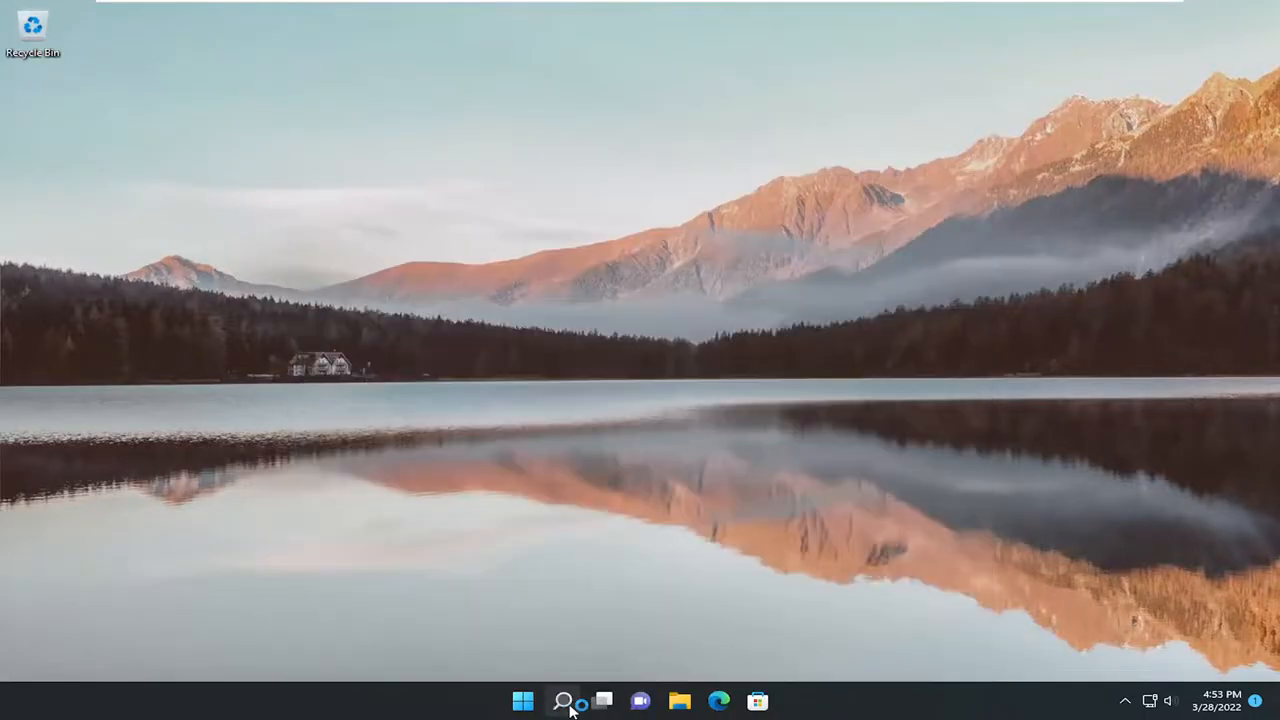
left_click(718, 700)
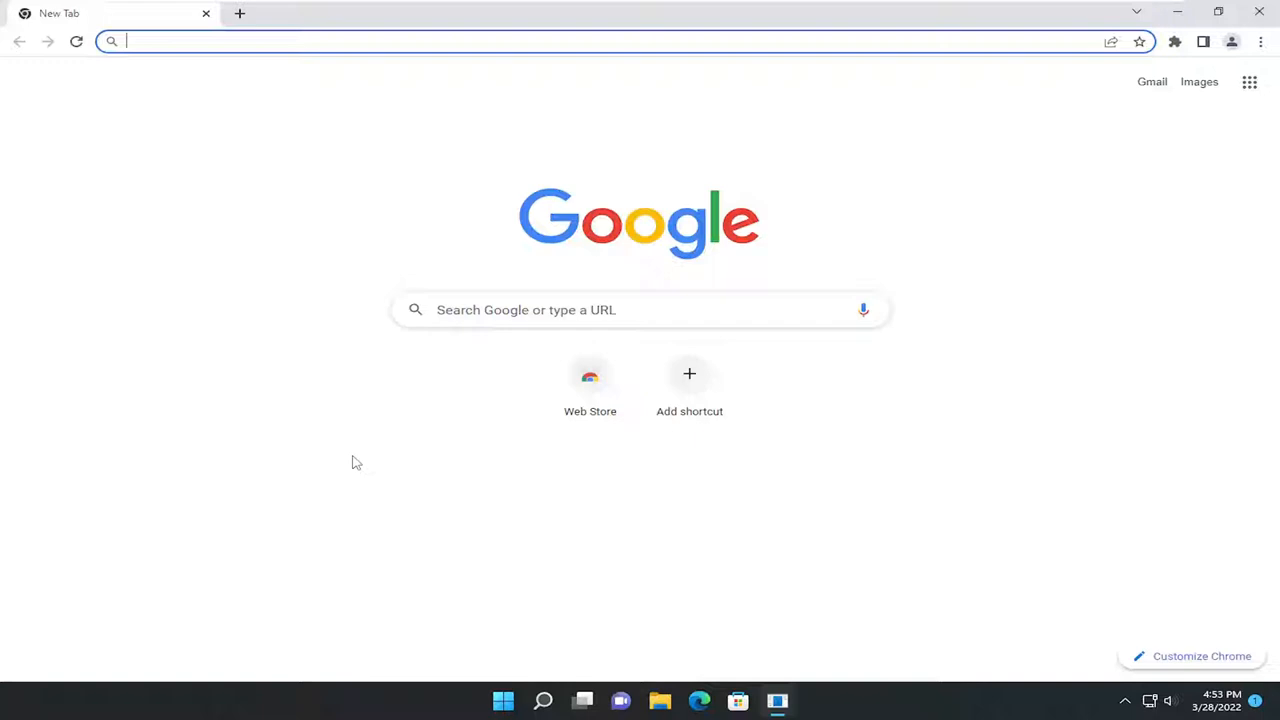
mouse_move(564, 340)
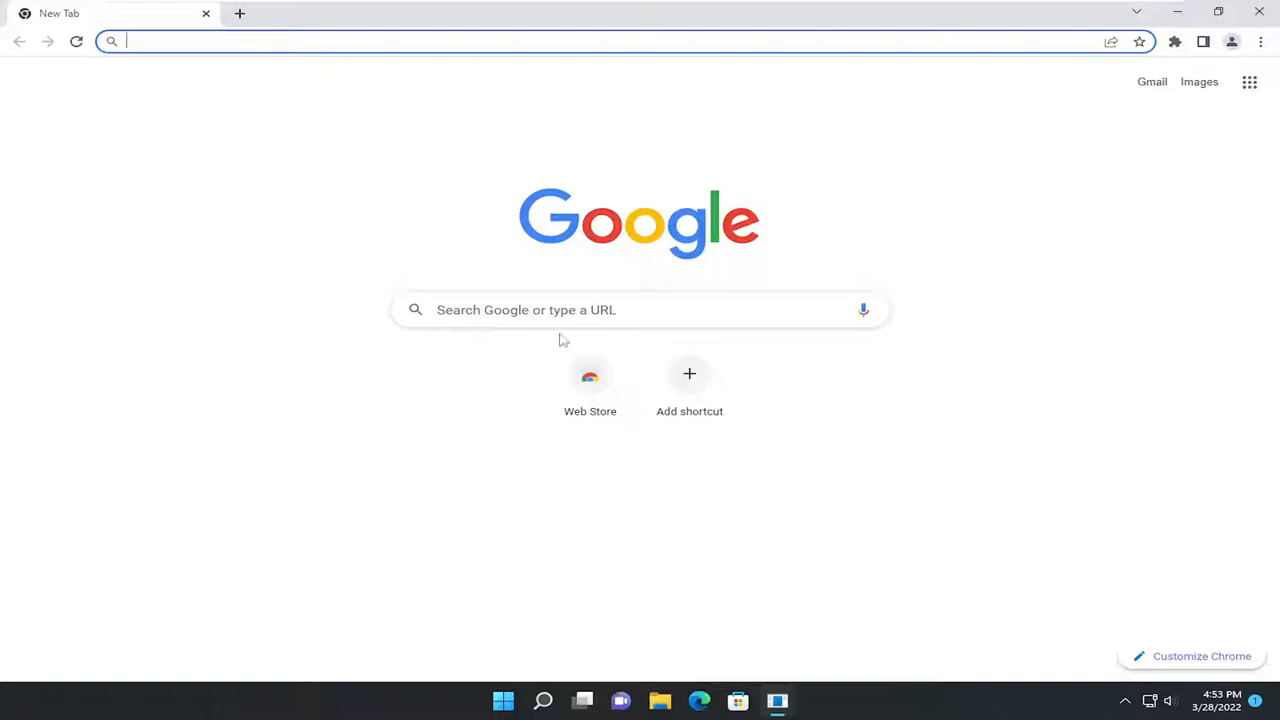
mouse_move(1260, 40)
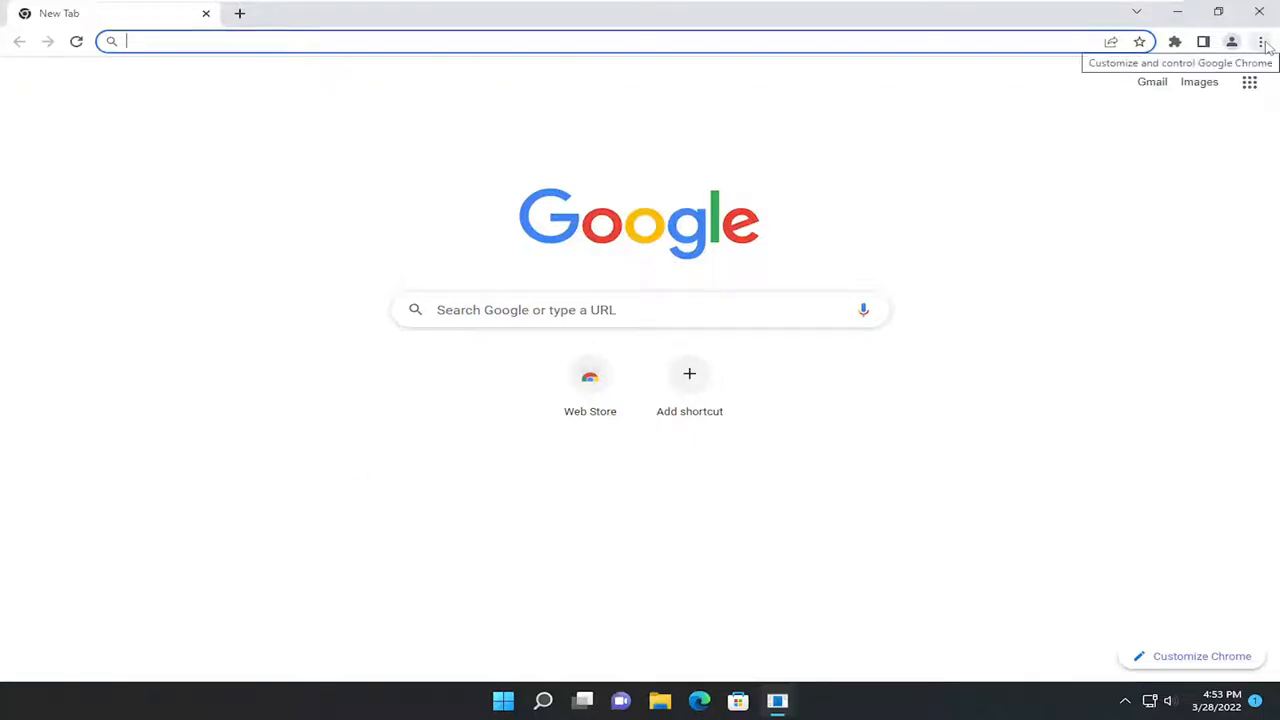
left_click(1260, 40)
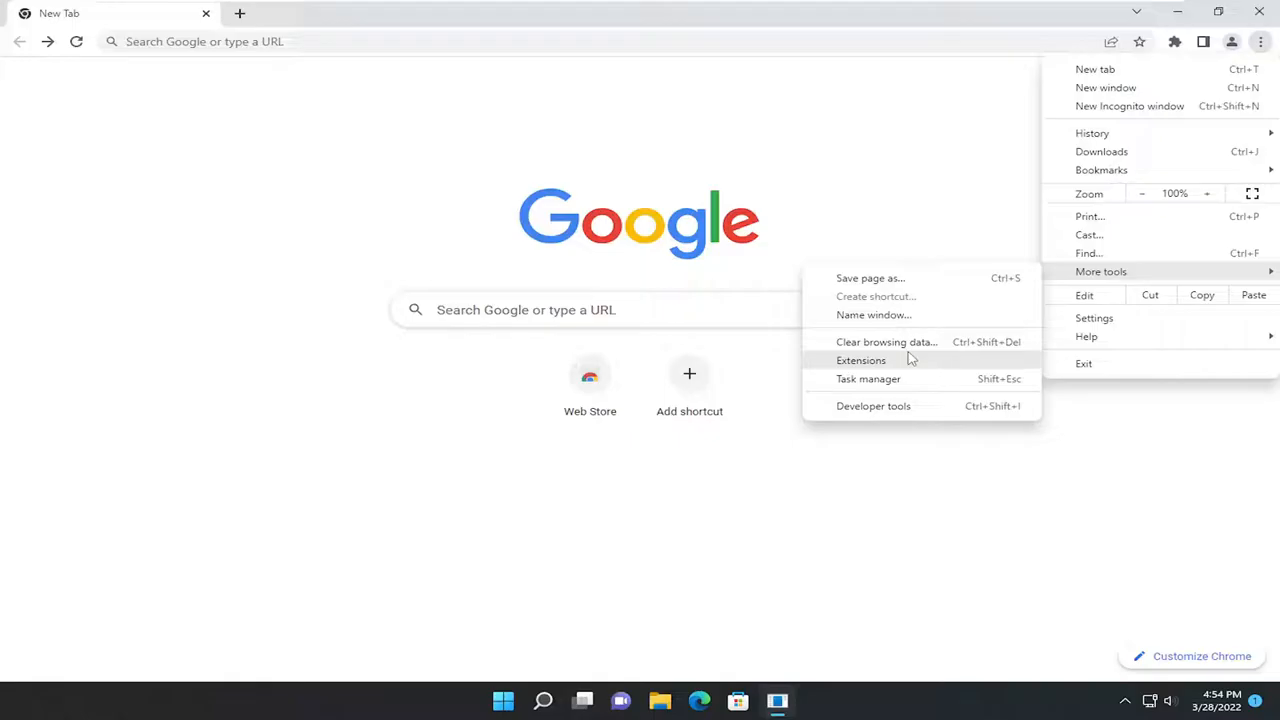
left_click(886, 342)
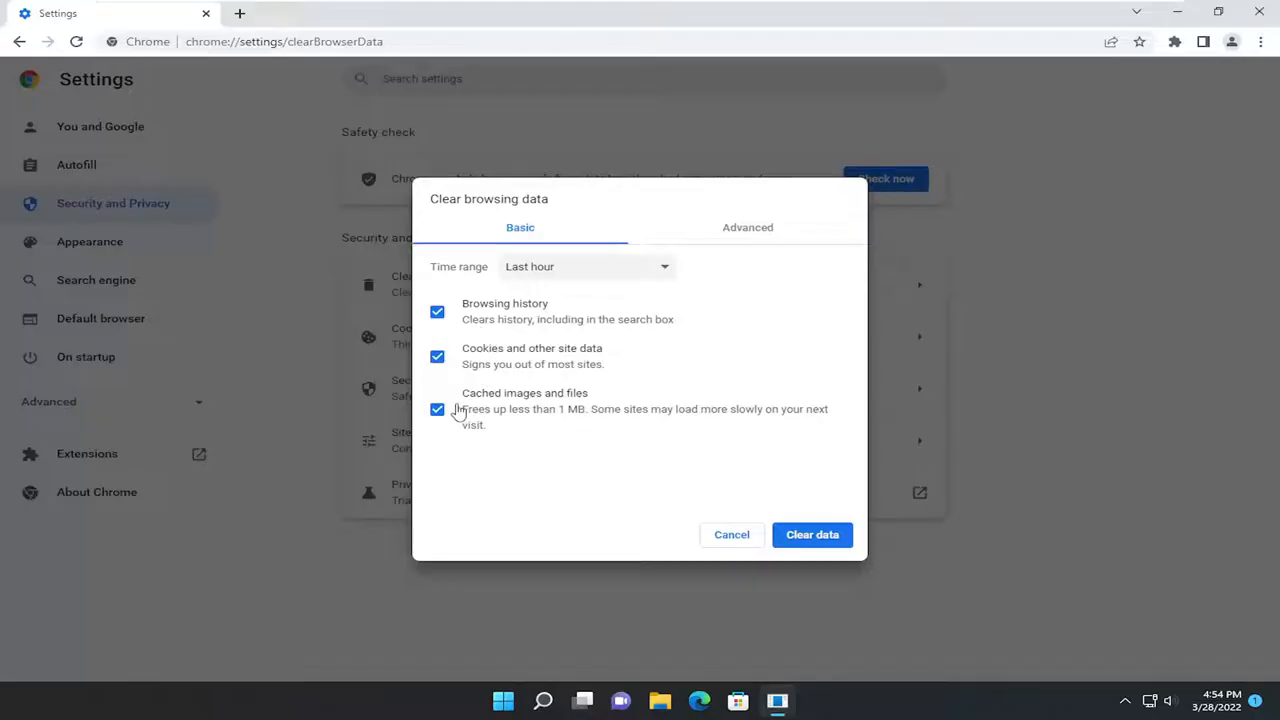
mouse_move(548, 408)
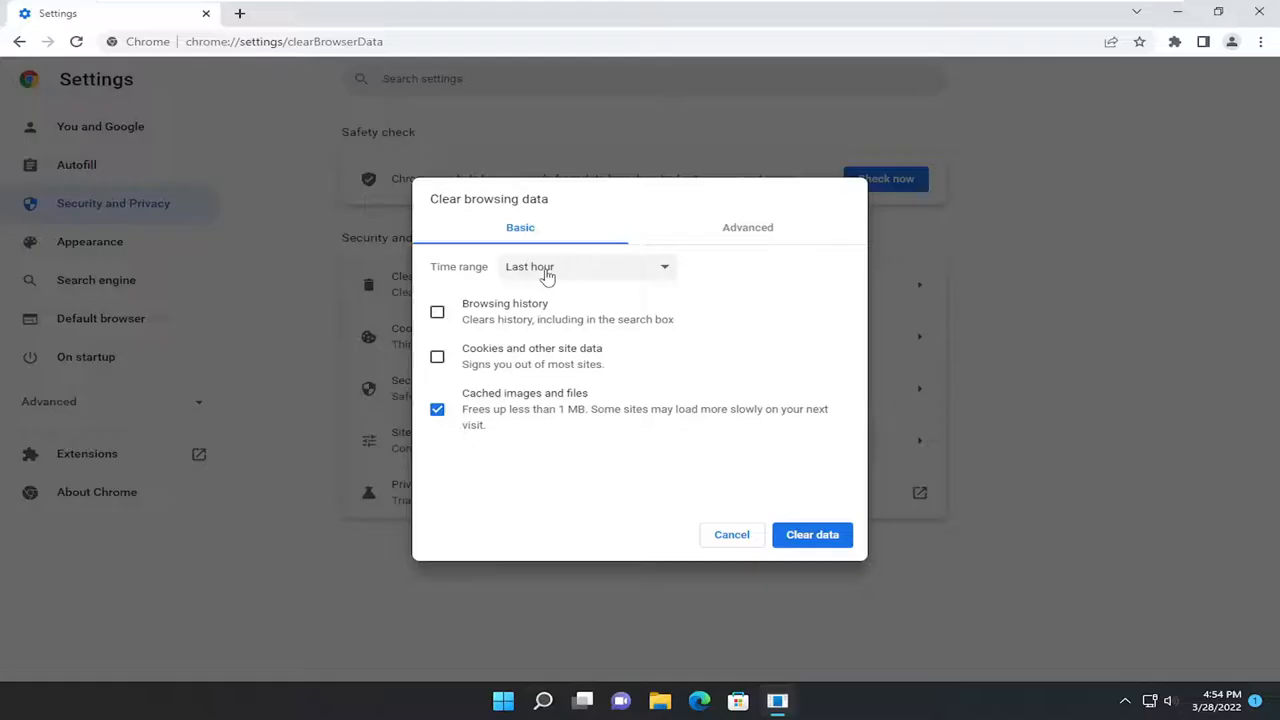
Set the time range to All time, include history, cookies and cached files, and clear the data.
left_click(588, 266)
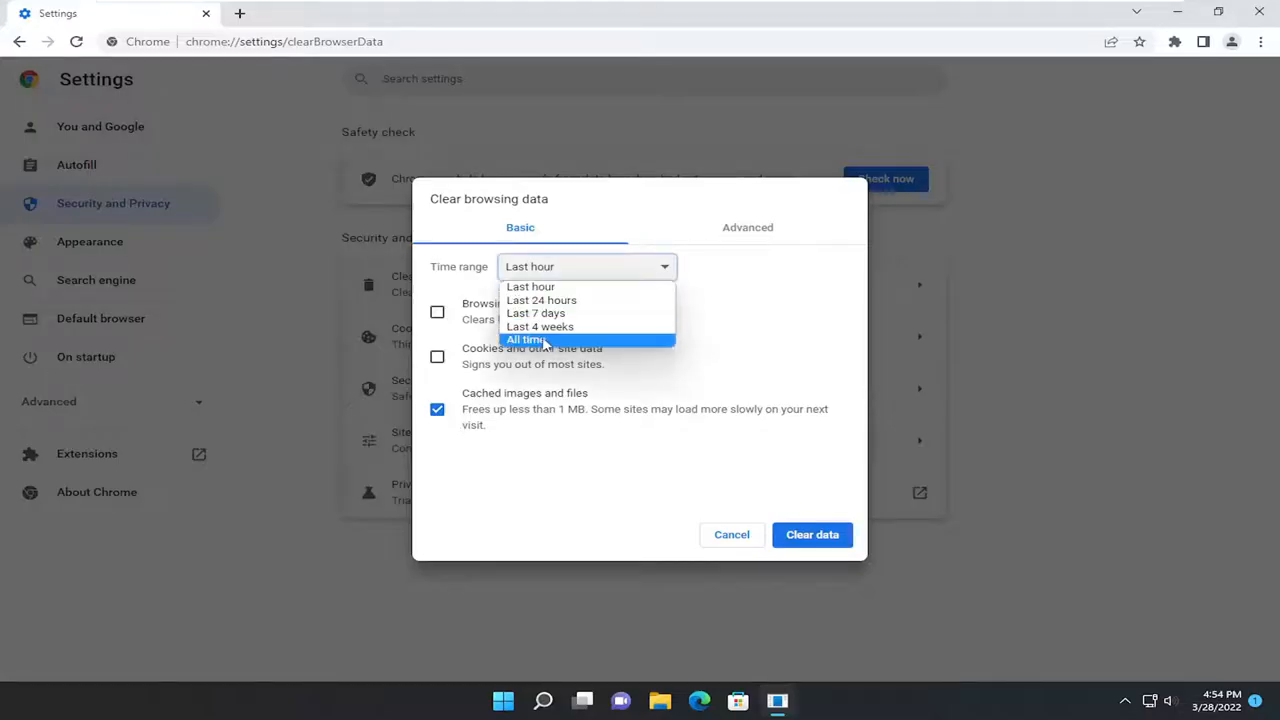
left_click(524, 340)
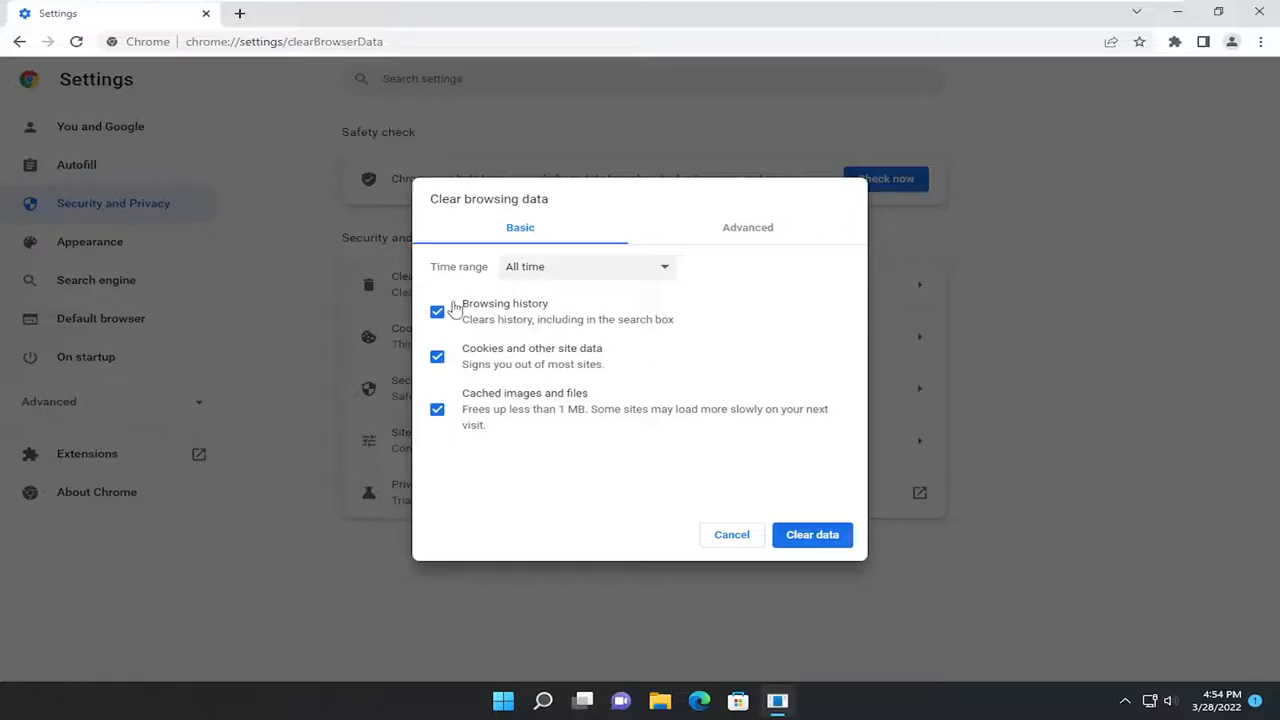
mouse_move(462, 374)
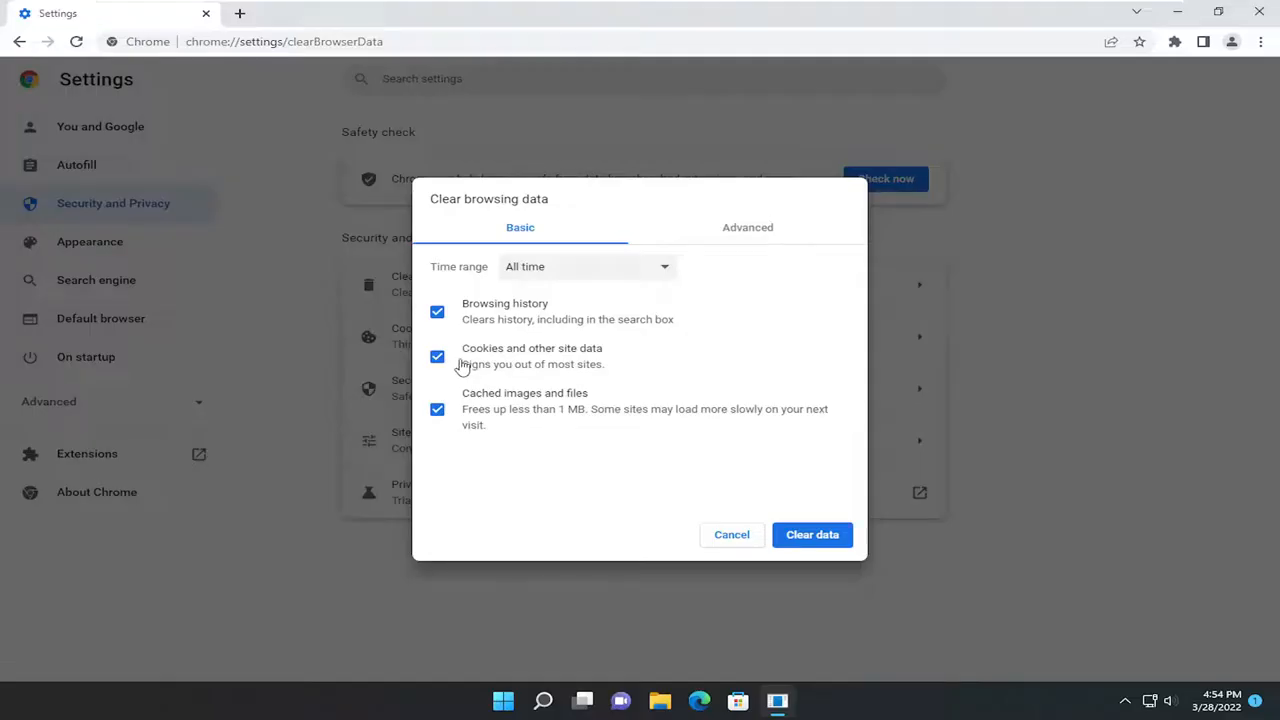
left_click(436, 312)
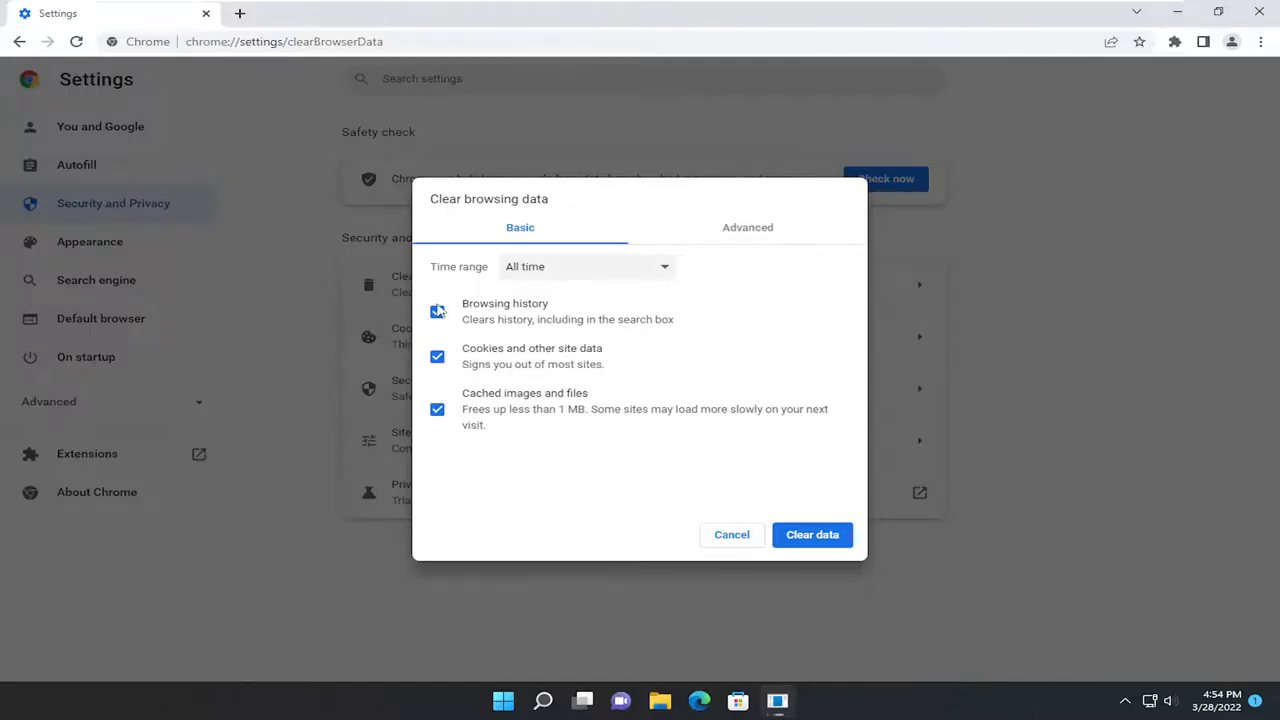
left_click(436, 312)
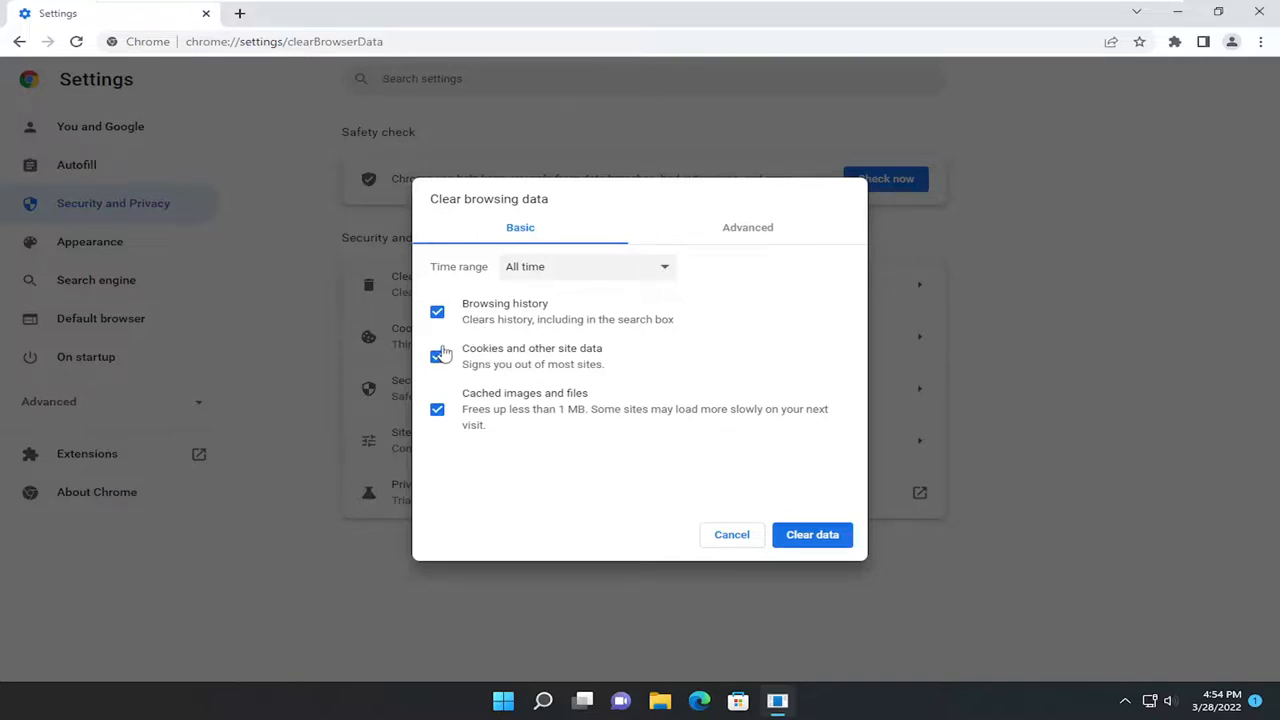
left_click(436, 356)
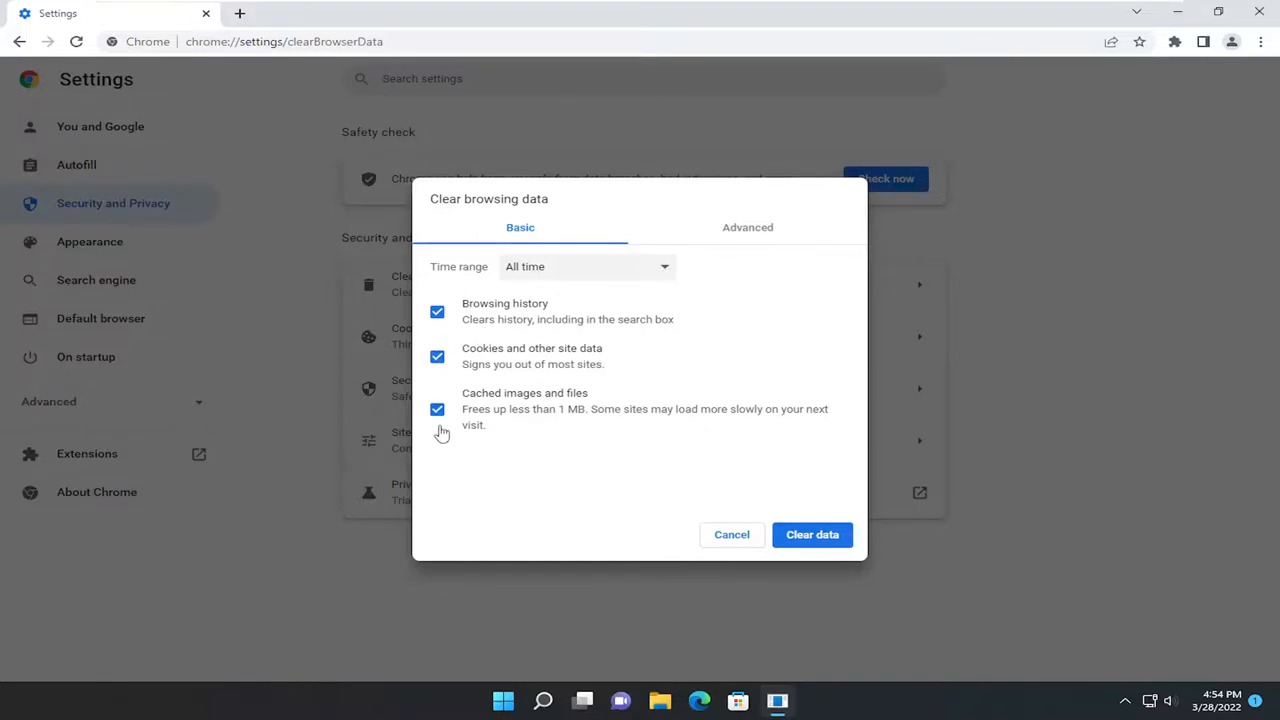
mouse_move(576, 308)
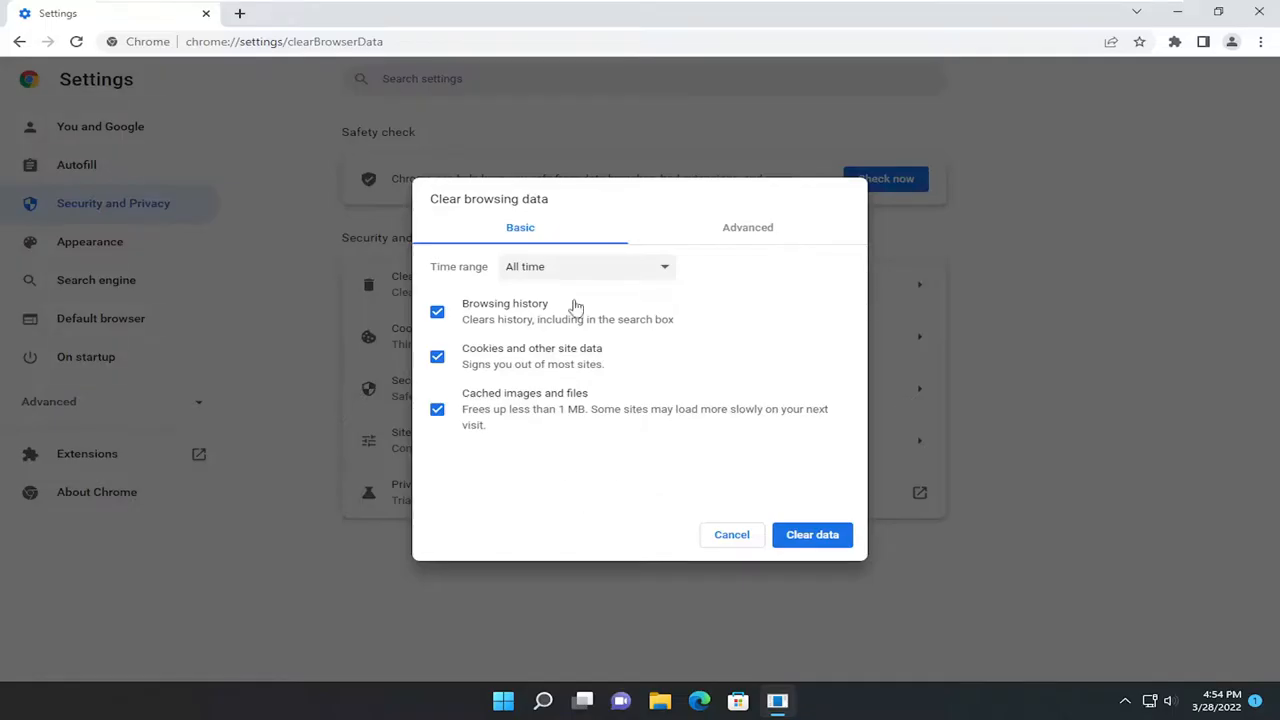
left_click(732, 534)
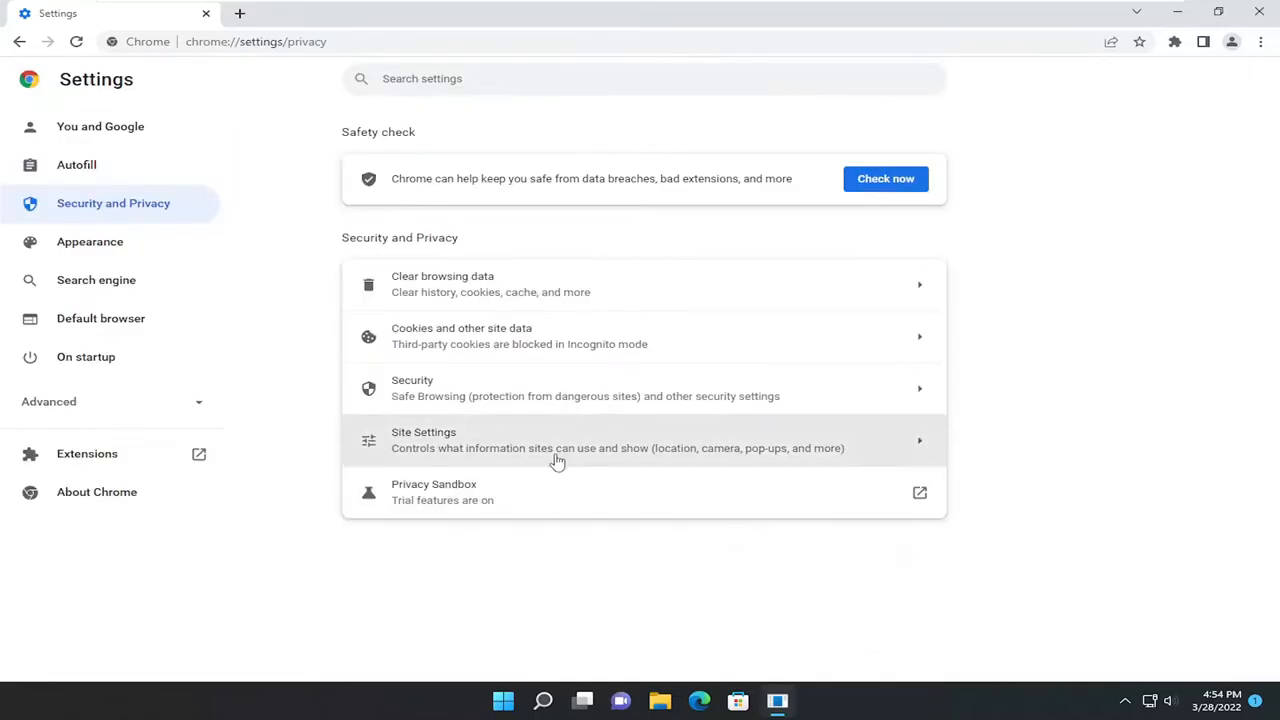